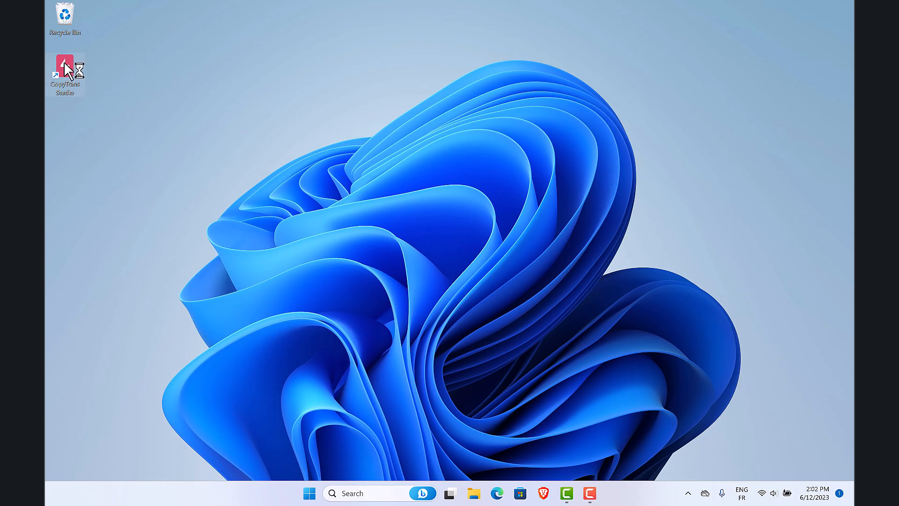
Launch CopyTrans Studio and browse into the iPhone's Photo library
double_click(65, 68)
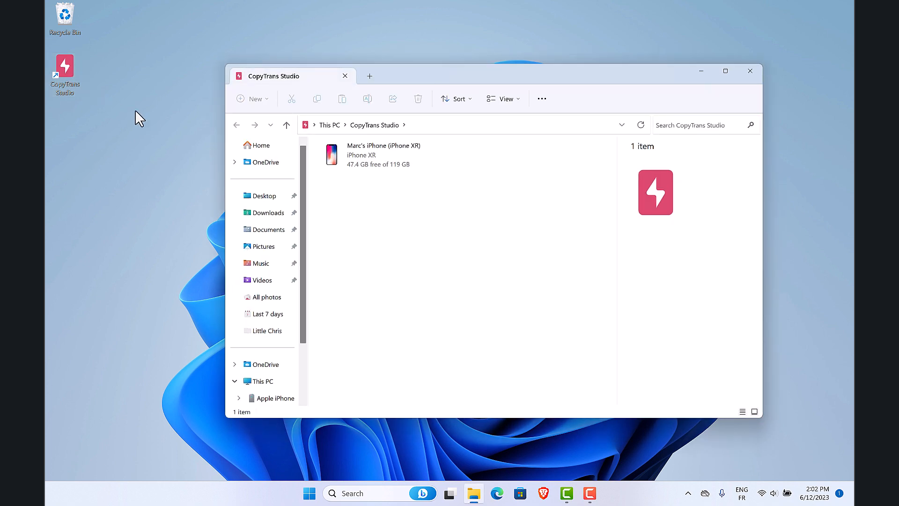
double_click(383, 155)
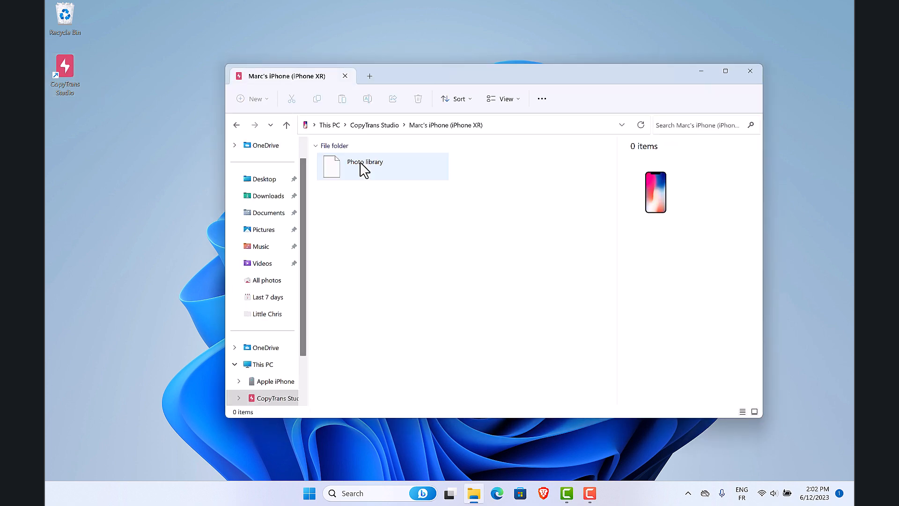
double_click(364, 167)
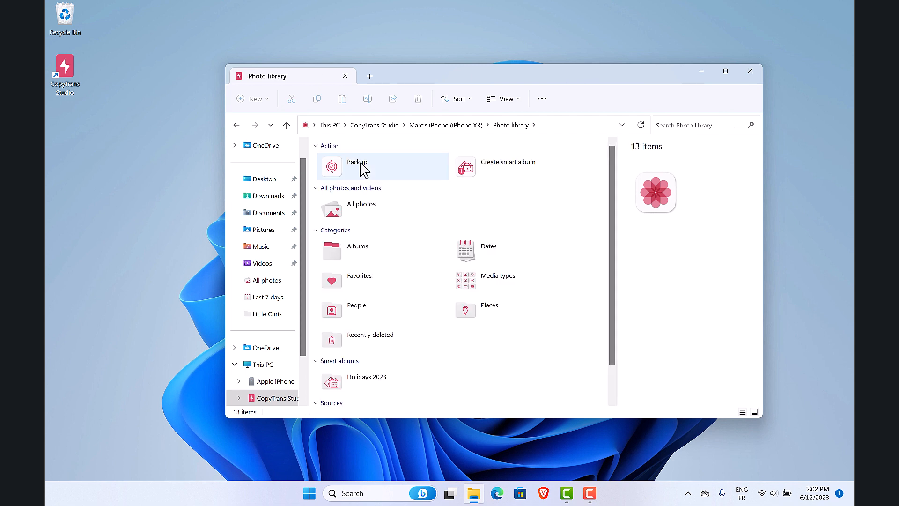
Start a photo library backup with the Desktop chosen as the destination folder
left_click(356, 167)
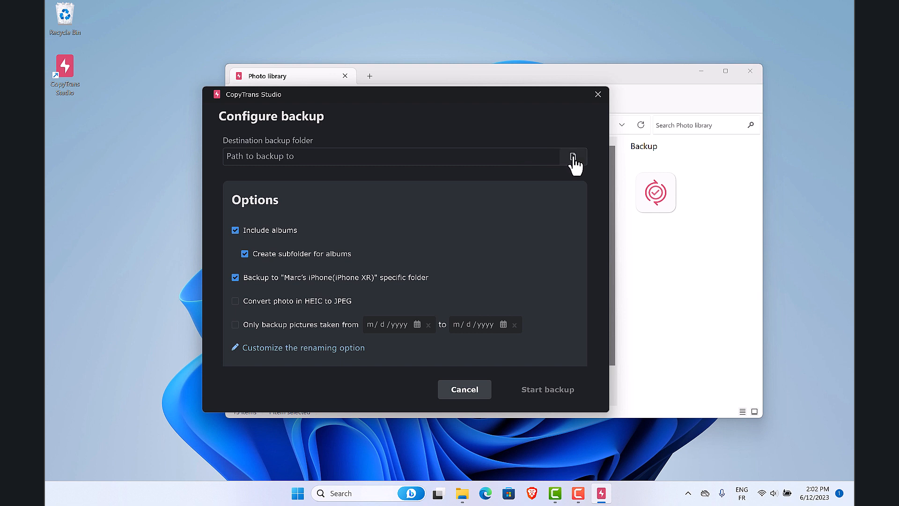
left_click(573, 156)
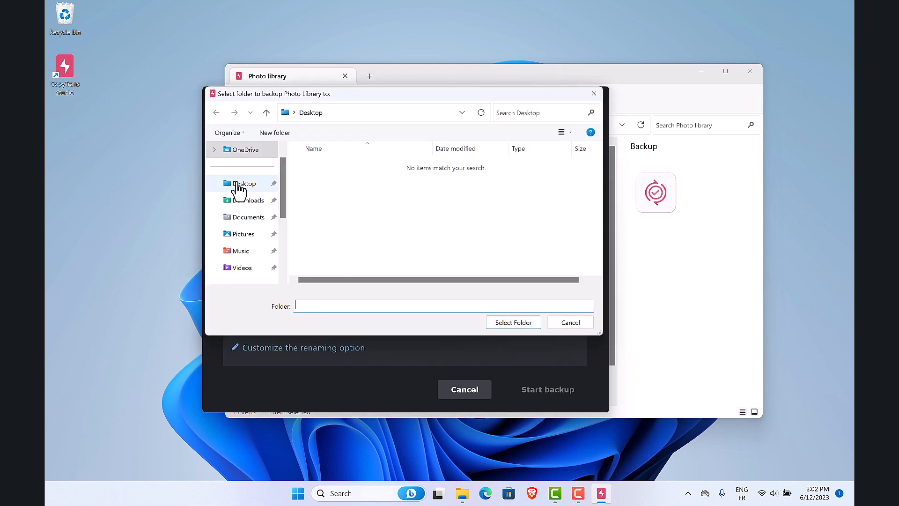
left_click(243, 183)
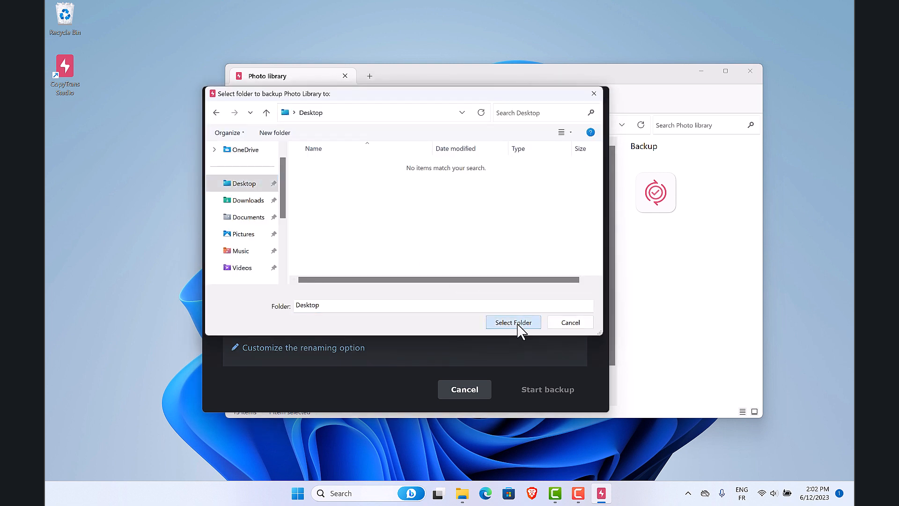
left_click(512, 321)
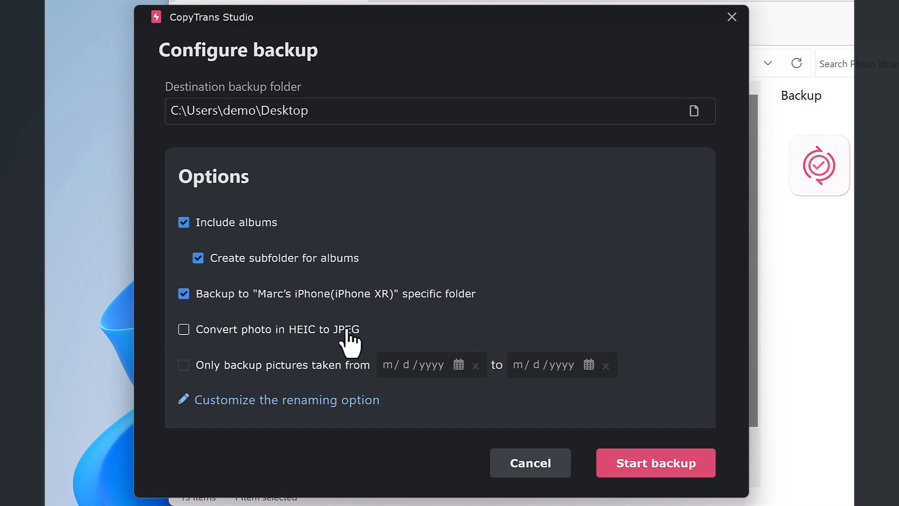
Enable HEIC-to-JPEG conversion and restrict the backup to photos taken from 01/01/2023 to the chosen end date
left_click(182, 329)
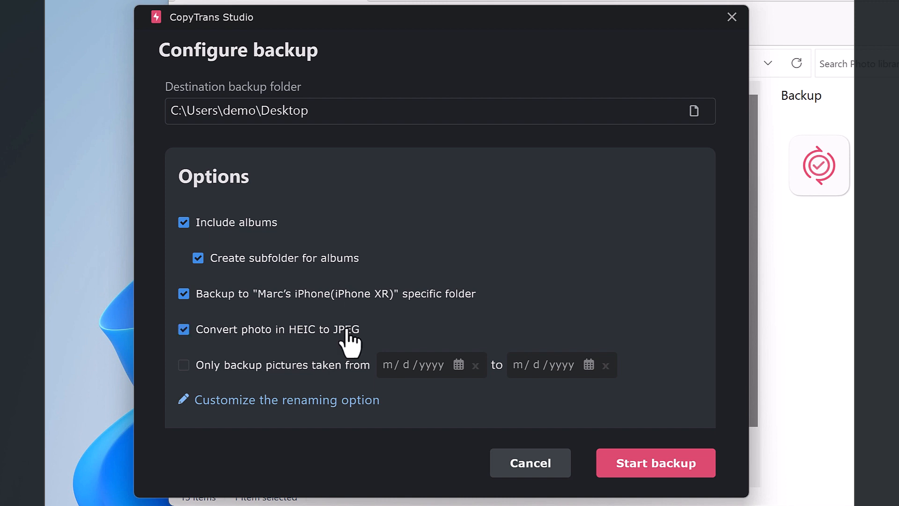
left_click(183, 364)
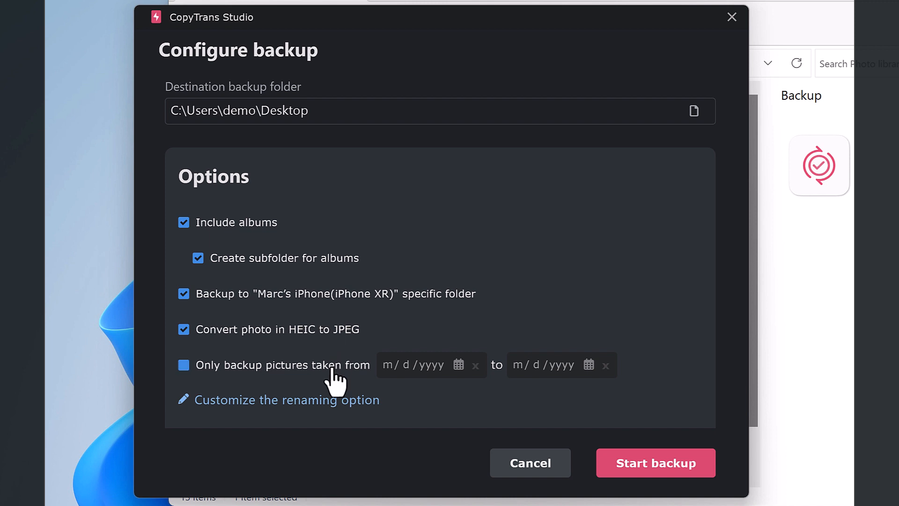
left_click(183, 364)
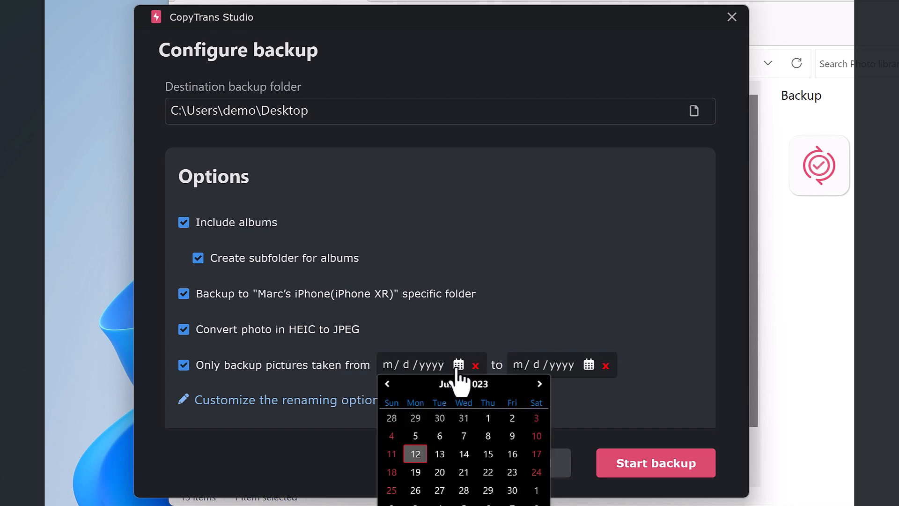
left_click(415, 454)
type("01/01/2023")
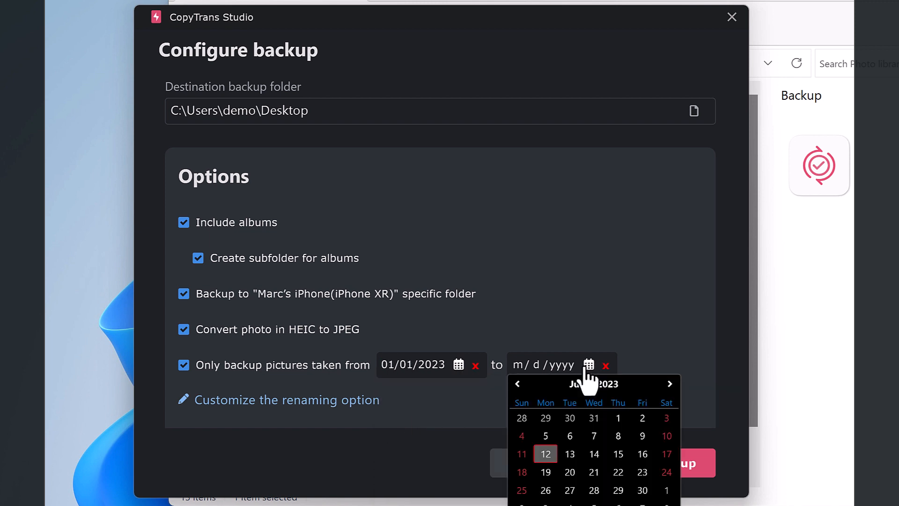
left_click(545, 453)
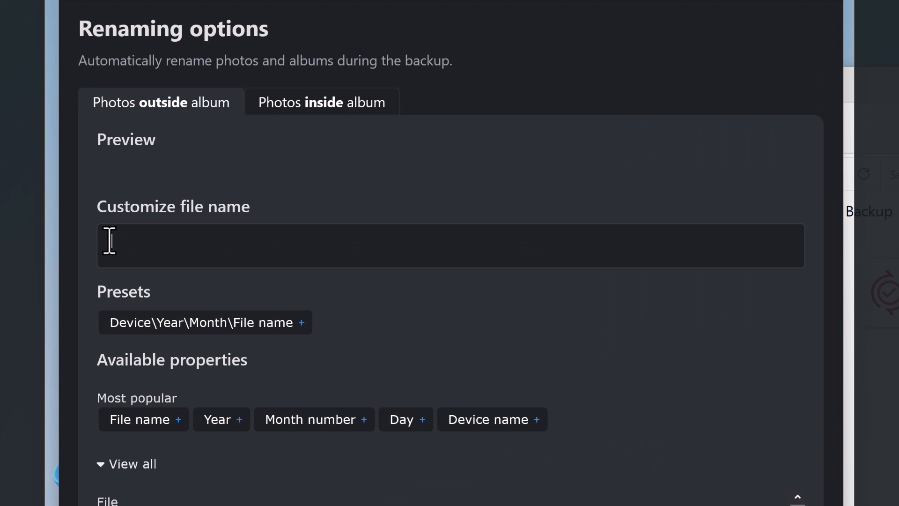
Rename photos outside albums as Month number\Year\File name, previewing 02\2023\IMG_2023.JPG
left_click(315, 420)
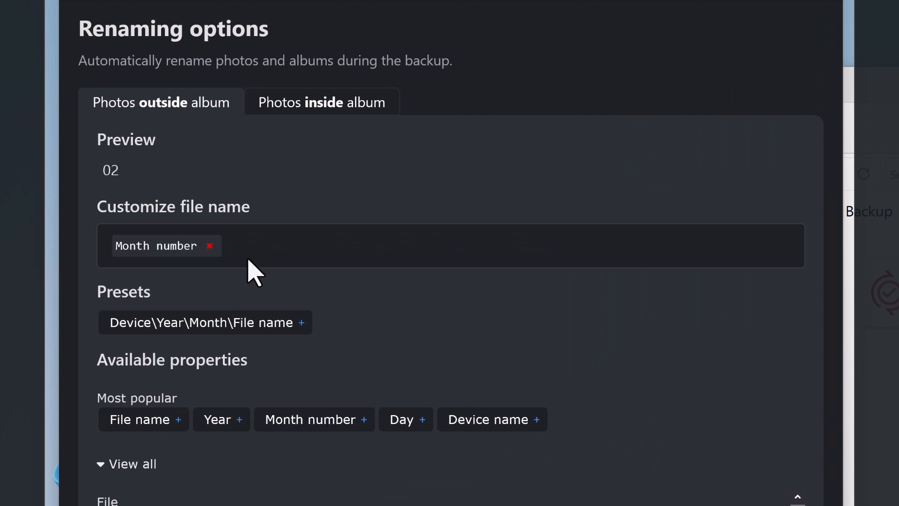
left_click(221, 419)
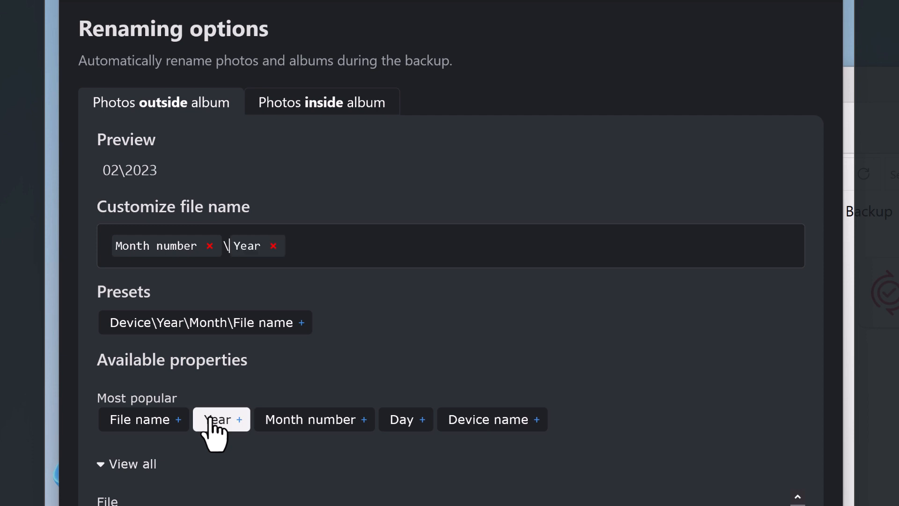
left_click(221, 420)
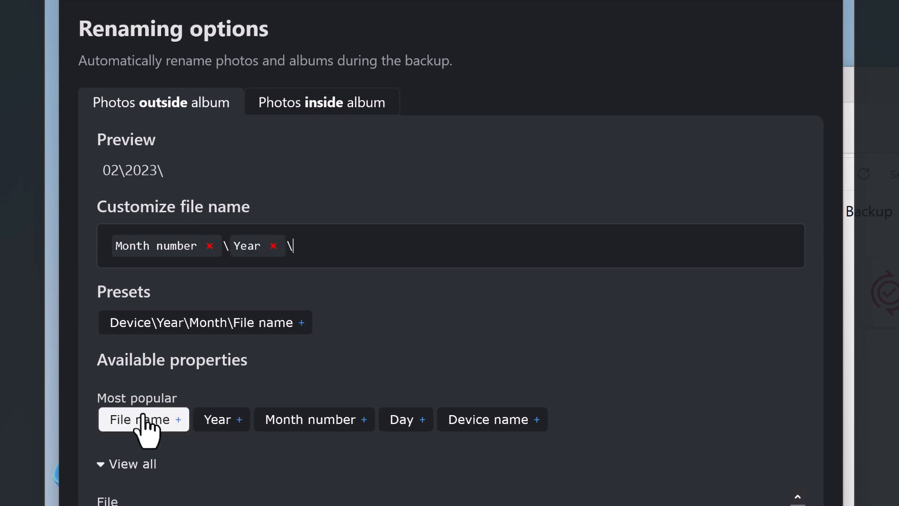
left_click(143, 419)
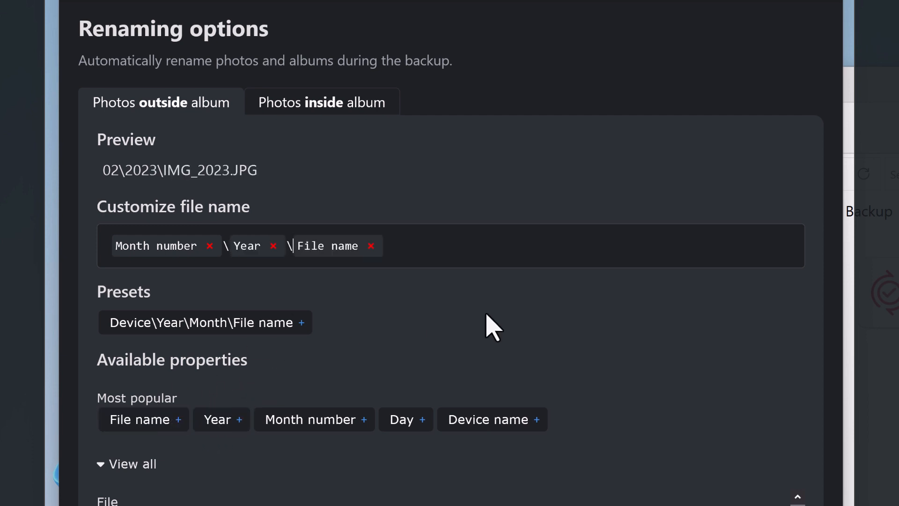
left_click(321, 102)
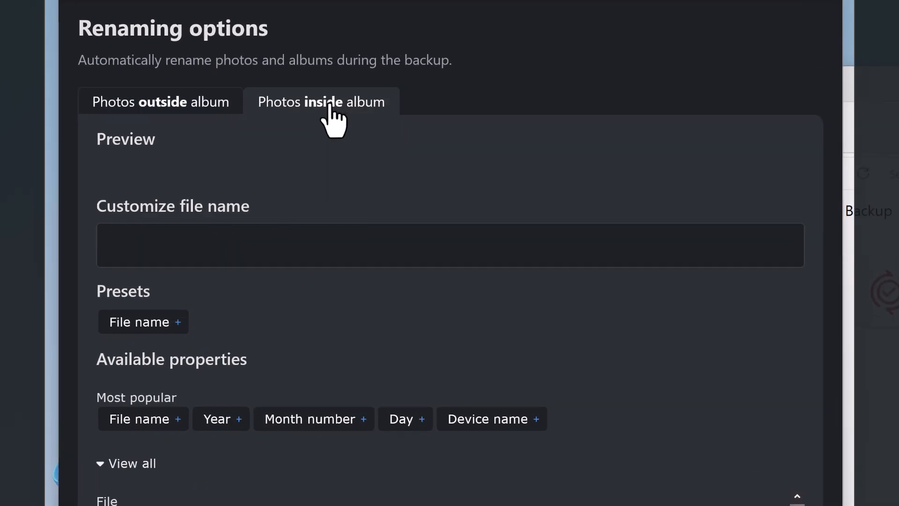
Rename photos inside albums as Year-Month number-File name (2023-02-IMG_2023.JPG) and save the renaming rules
scroll("down", 3)
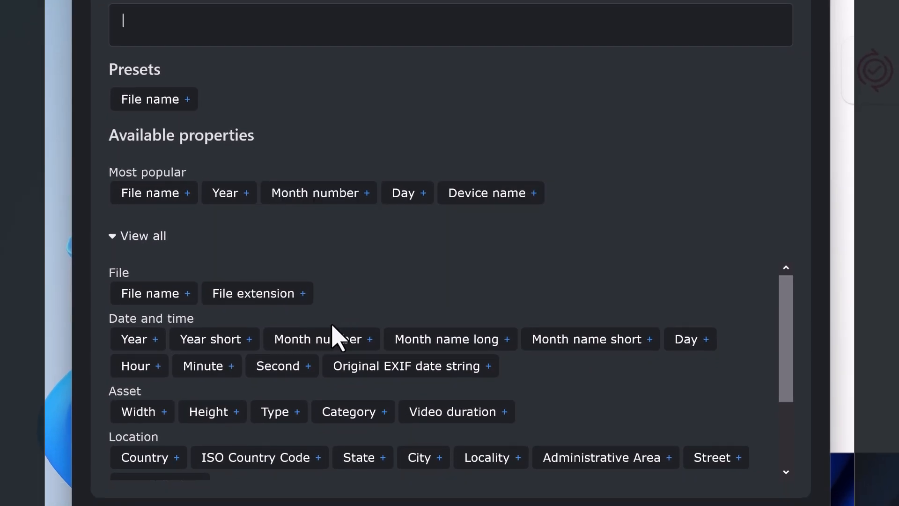
scroll("down", 3)
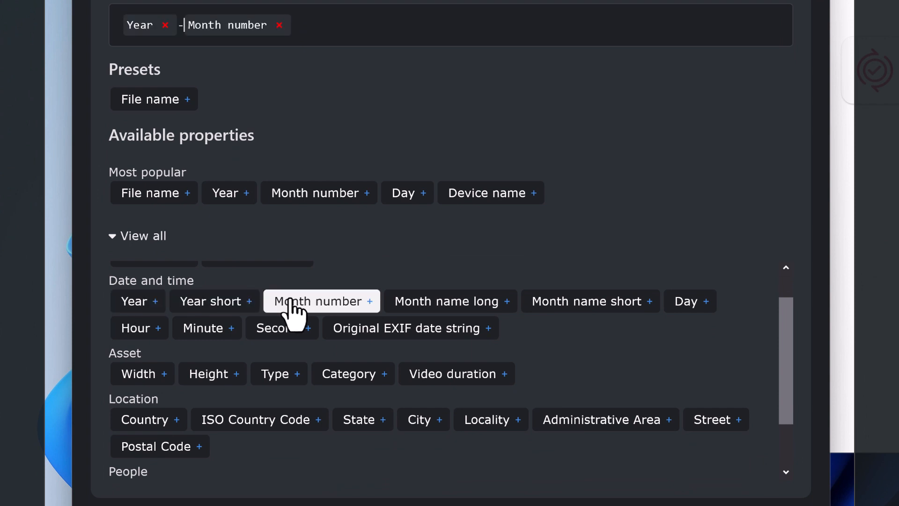
left_click(319, 301)
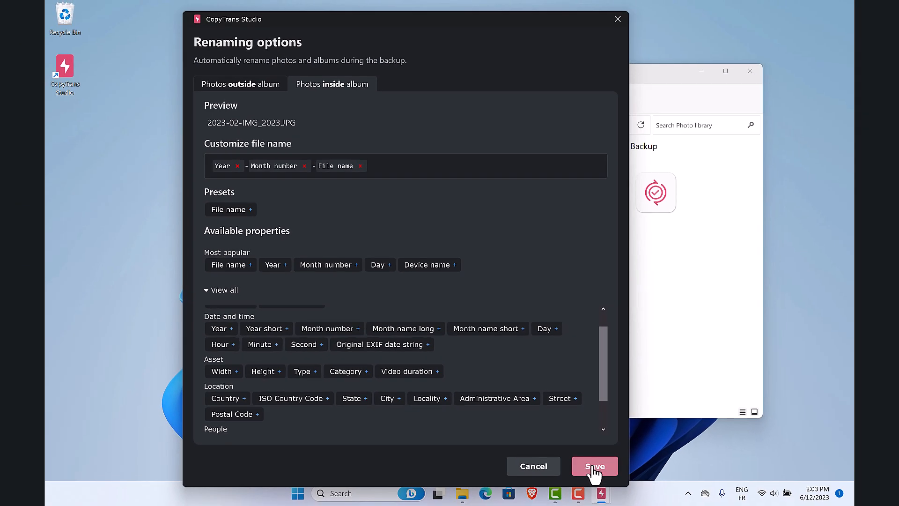
left_click(594, 466)
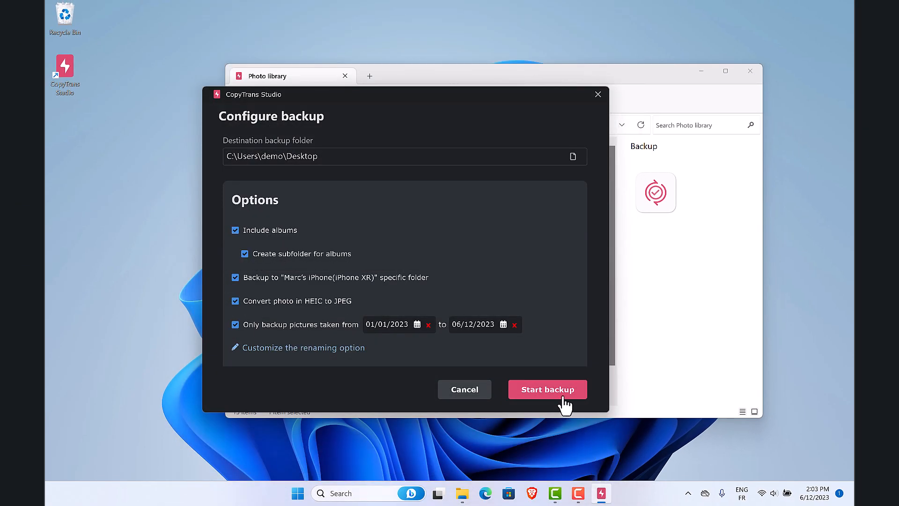
Run the backup, reporting 130 photos/videos saved to a new Desktop folder, and close the Photo library window
left_click(546, 390)
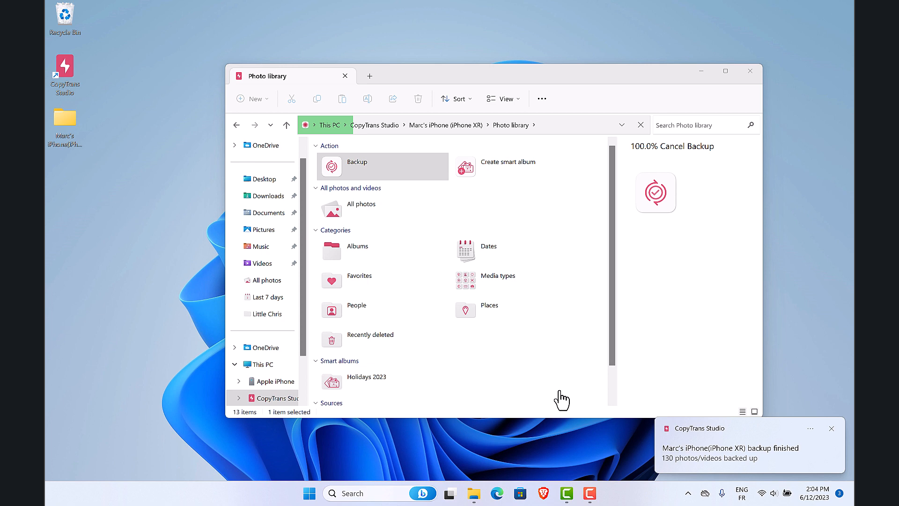
left_click(749, 71)
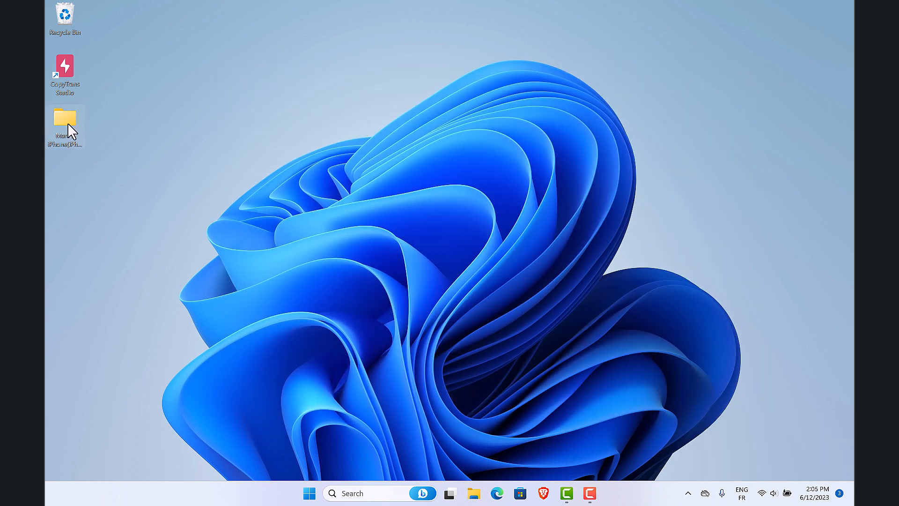
double_click(65, 121)
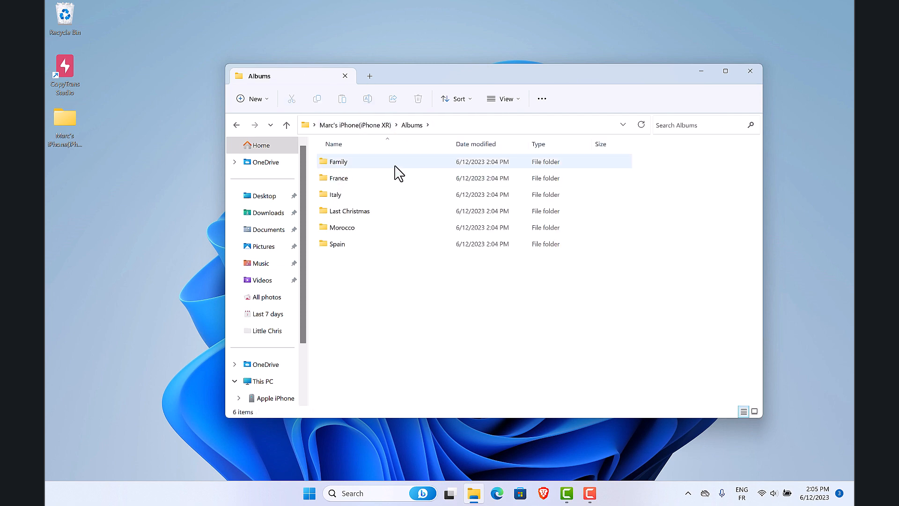
left_click(749, 71)
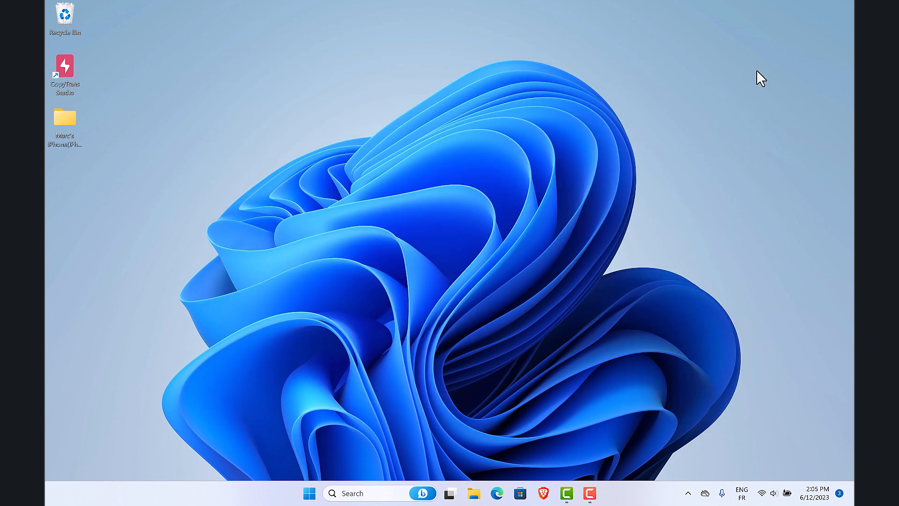
double_click(64, 67)
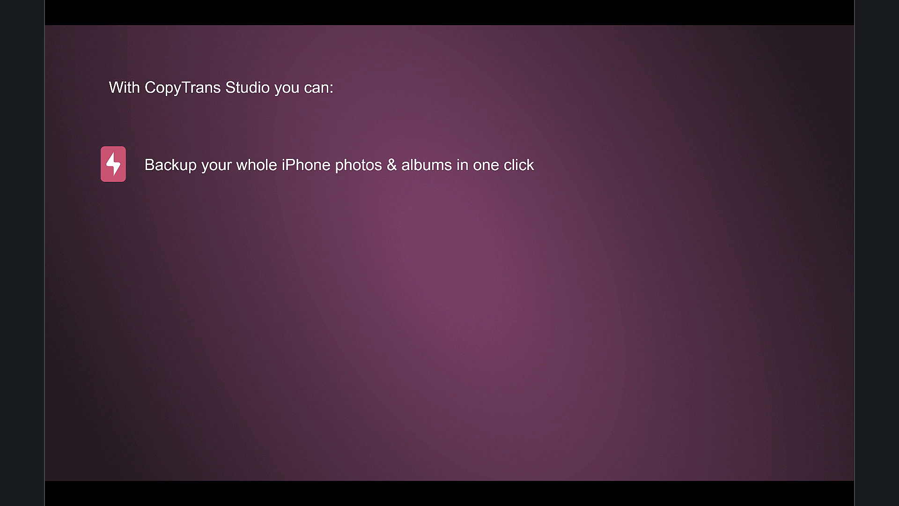